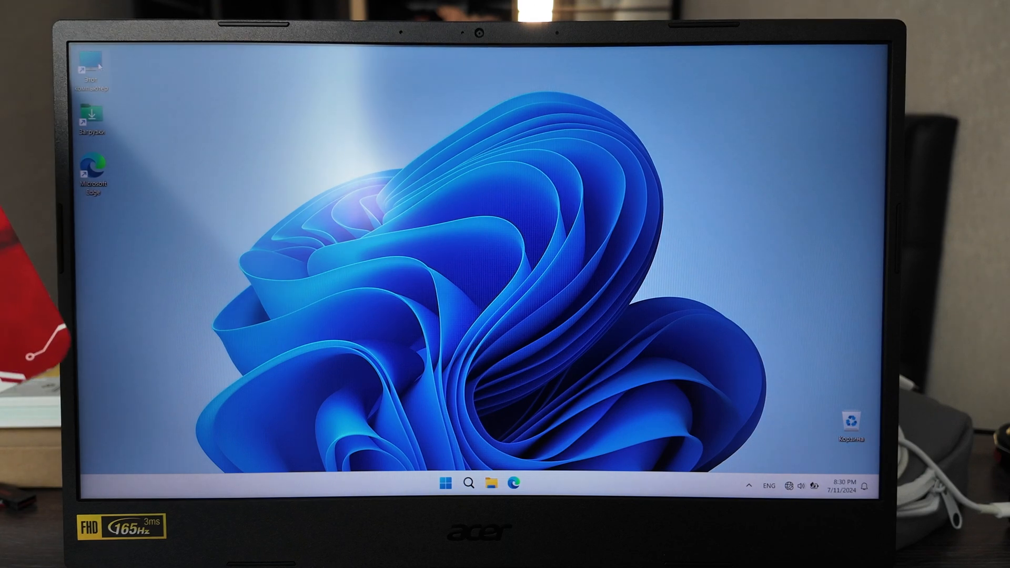
# View This PC in File Explorer, where only Local Disk (C:) with 415 GB free is listed.
pyautogui.click(493, 483)
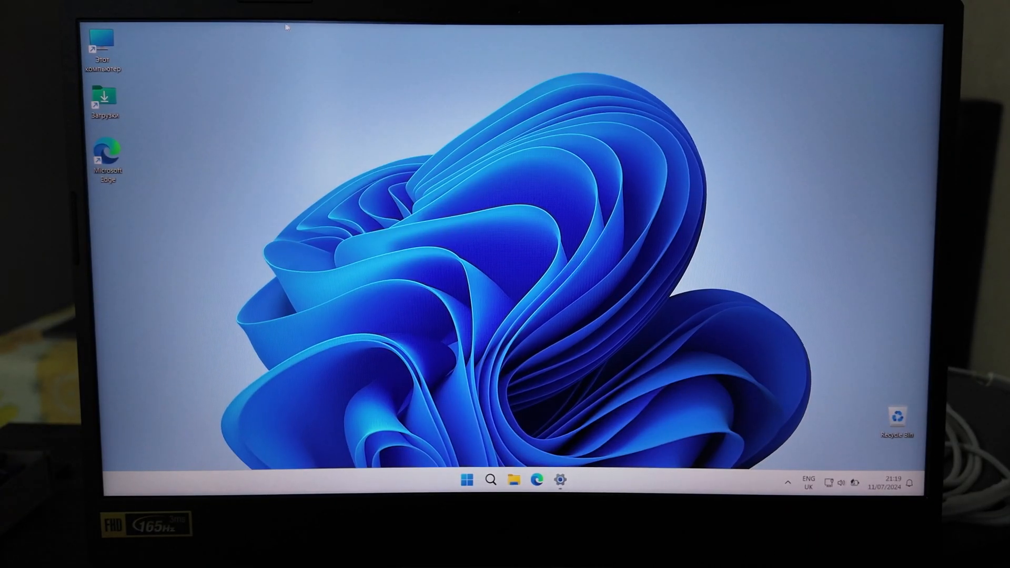
pyautogui.click(512, 482)
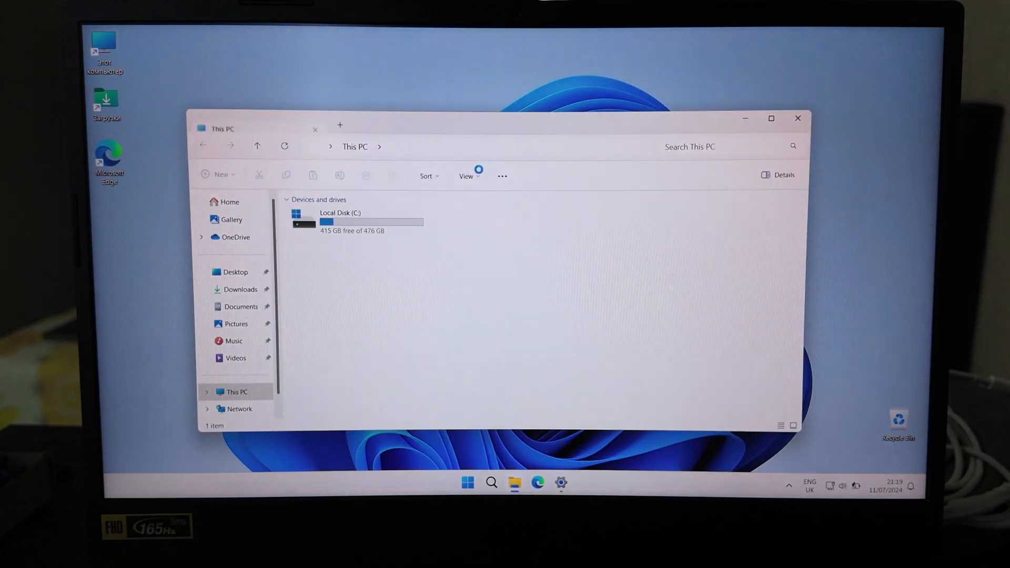
pyautogui.click(357, 223)
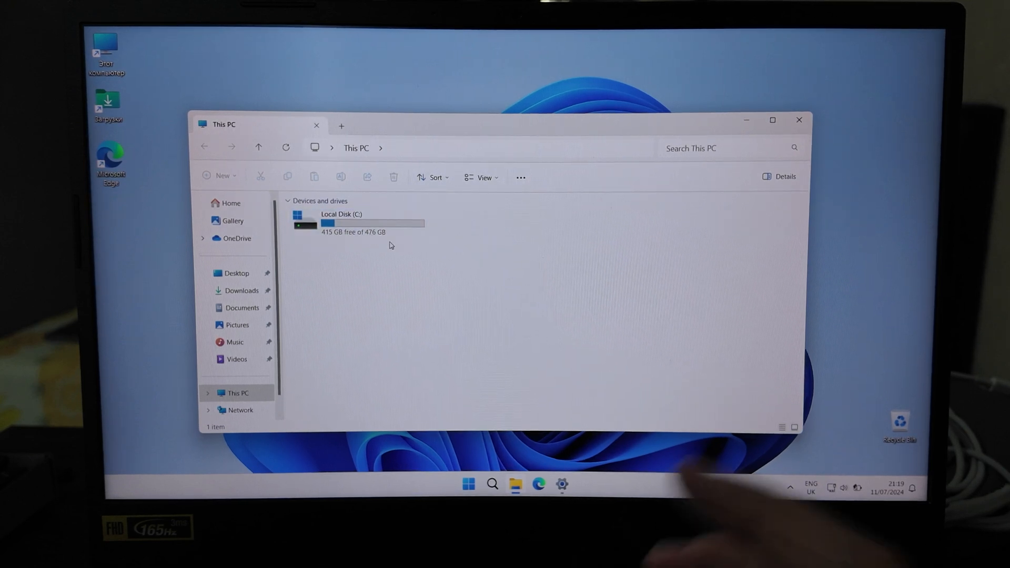
pyautogui.click(358, 223)
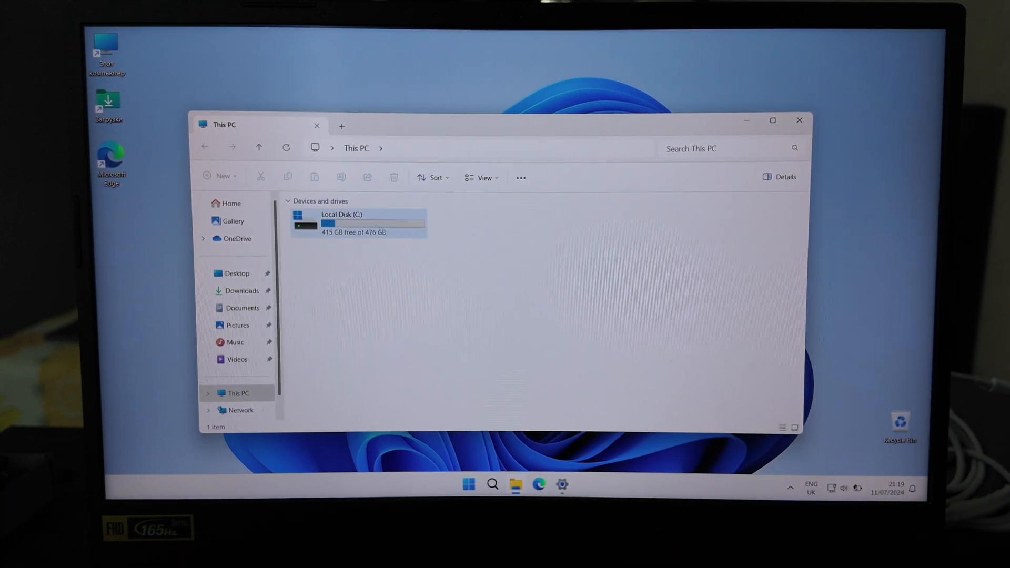
pyautogui.click(332, 348)
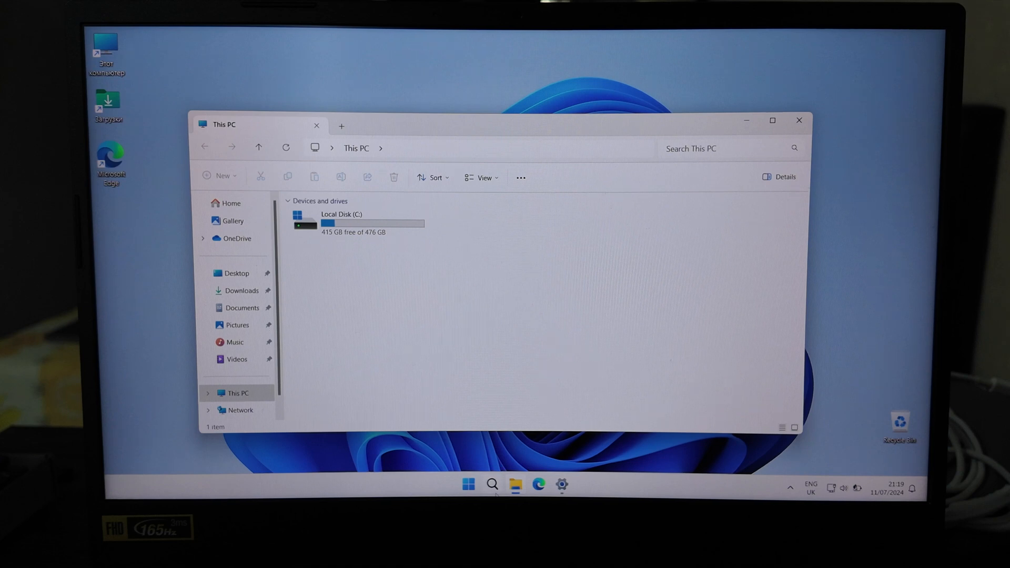
pyautogui.click(491, 484)
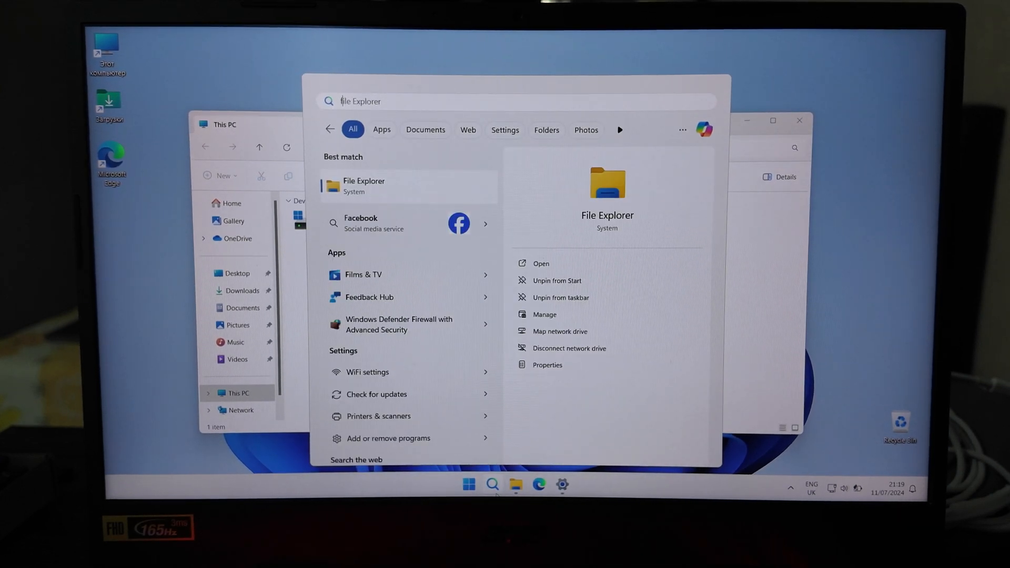
pyautogui.write('disk Clean-up')
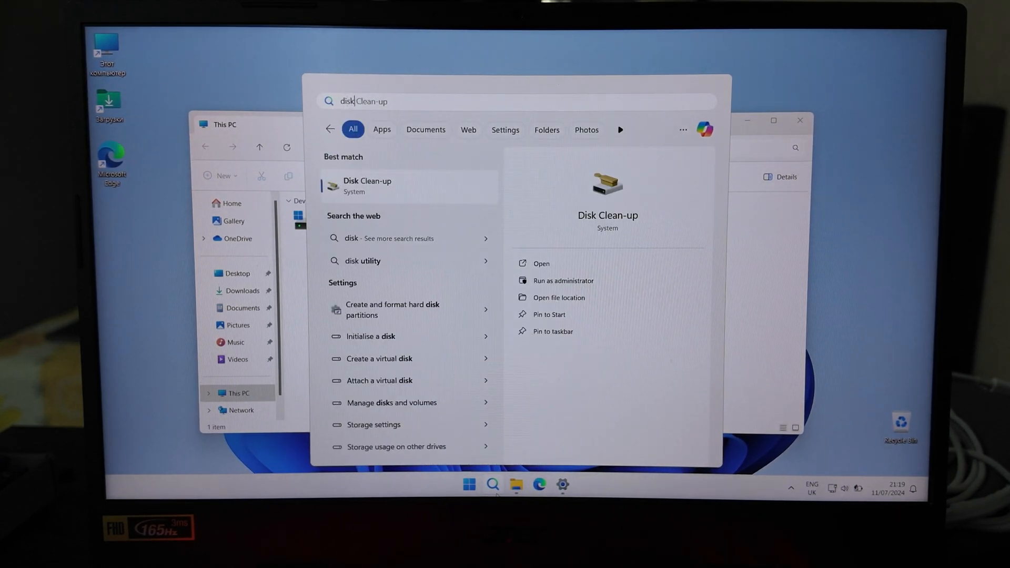
pyautogui.write('disk m')
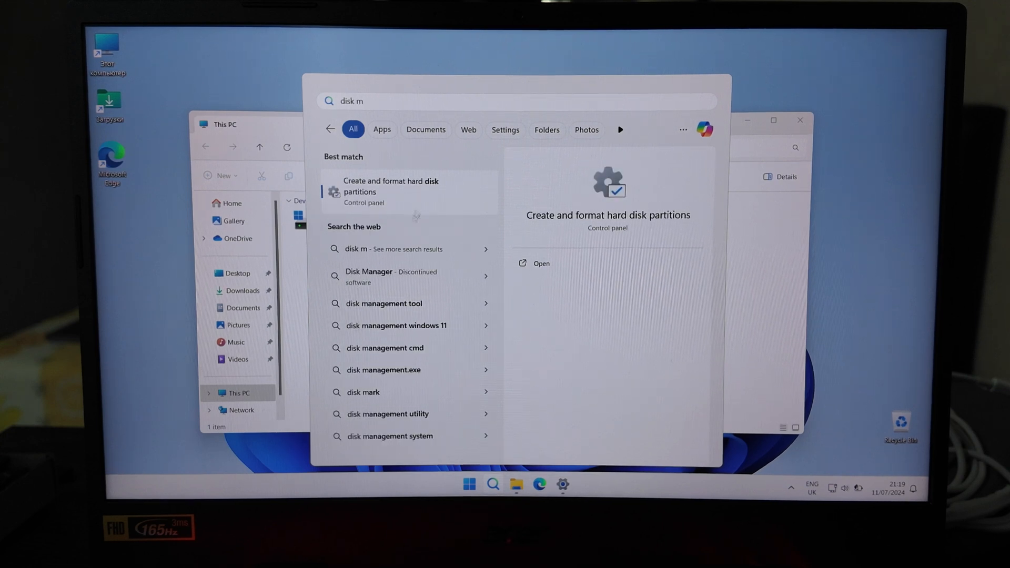
pyautogui.click(389, 185)
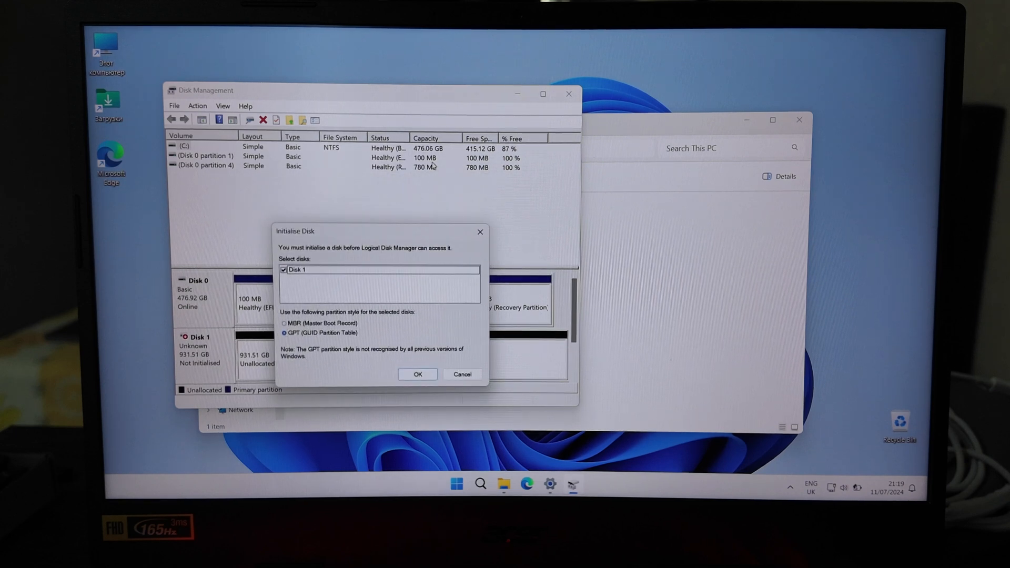
pyautogui.click(418, 374)
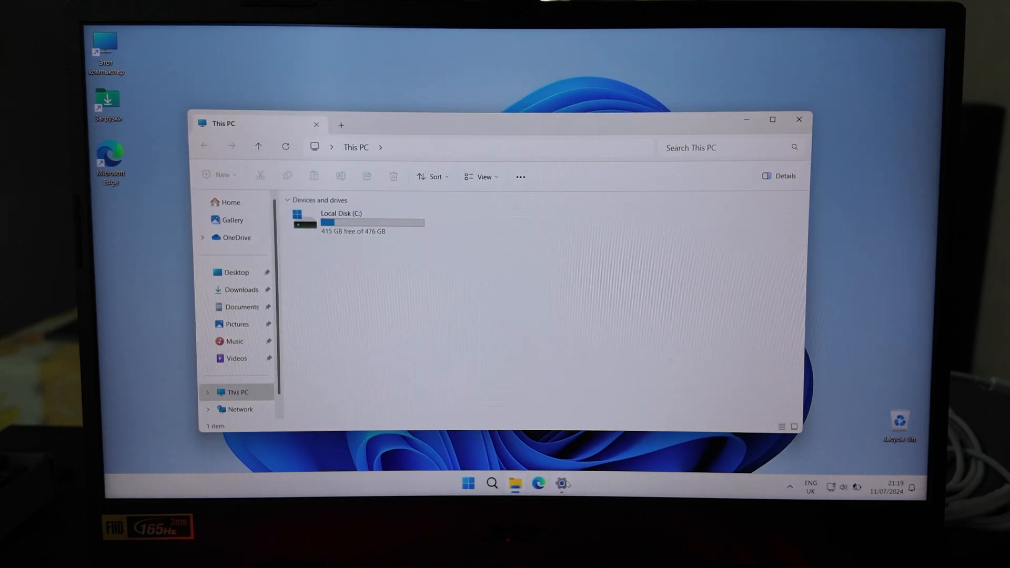
# Show the Storage overview in Settings for Local Disk (C:), 476 GB with 60.9 GB used.
pyautogui.click(561, 483)
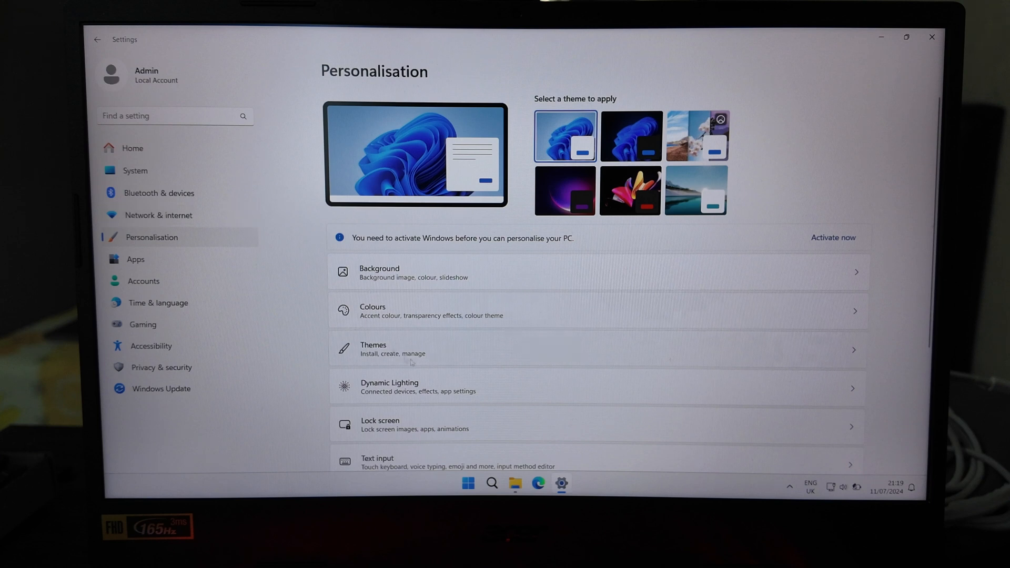
pyautogui.scroll(-3)
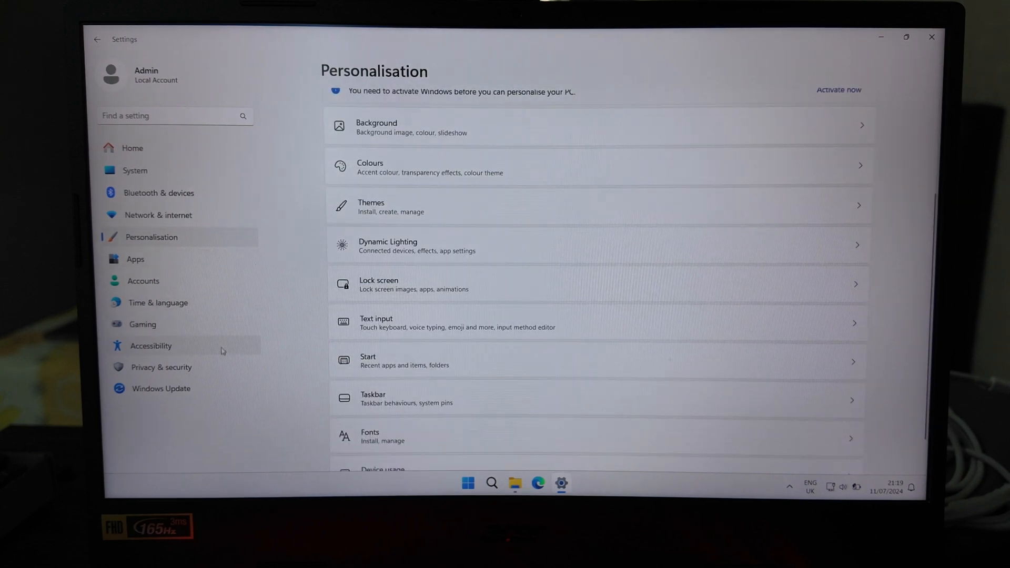
pyautogui.click(135, 171)
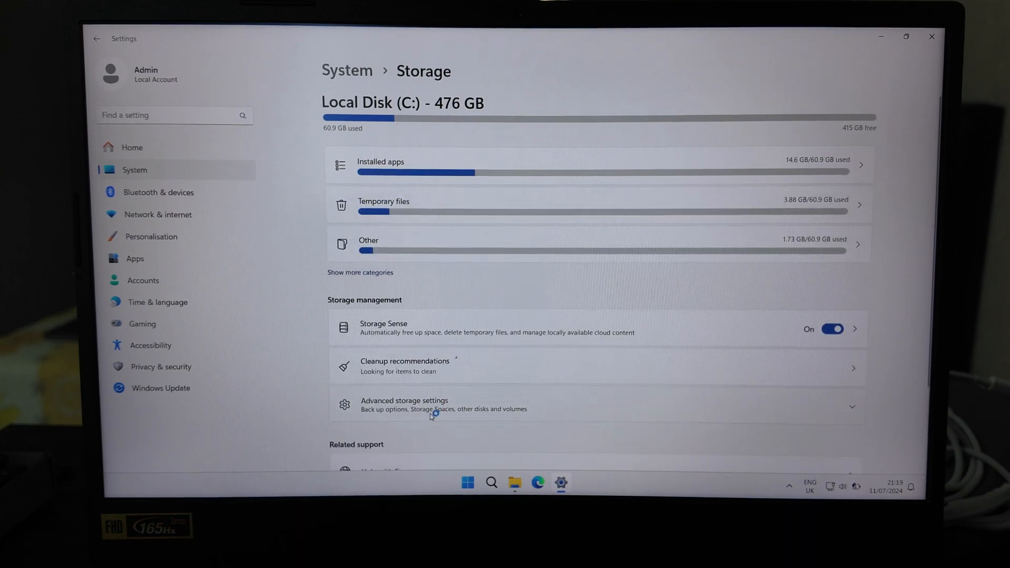
# Show Disks & volumes, revealing the uninitialised Kingston SNV2S1000G as Disk 1 with no volumes.
pyautogui.click(404, 404)
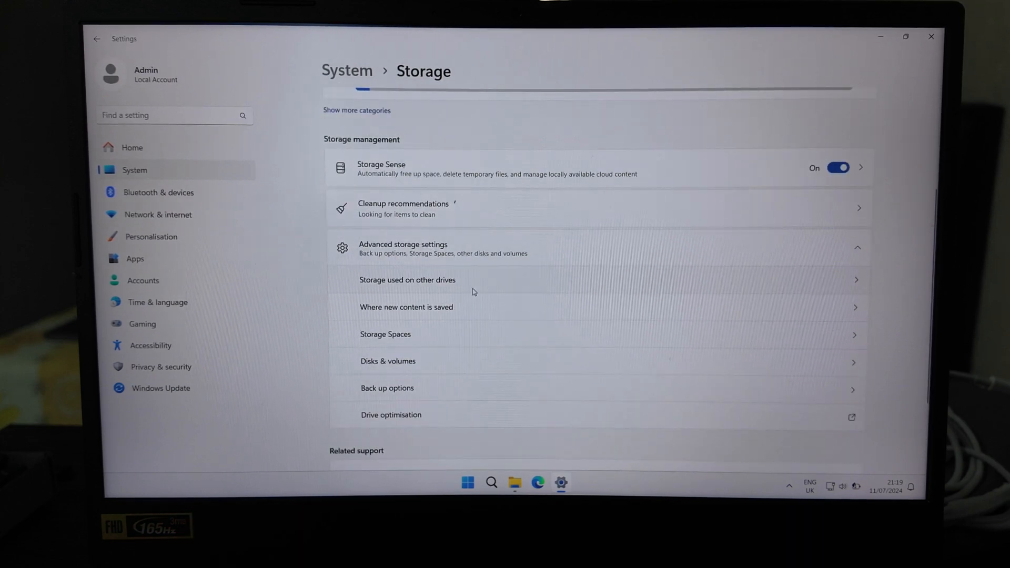
pyautogui.click(387, 361)
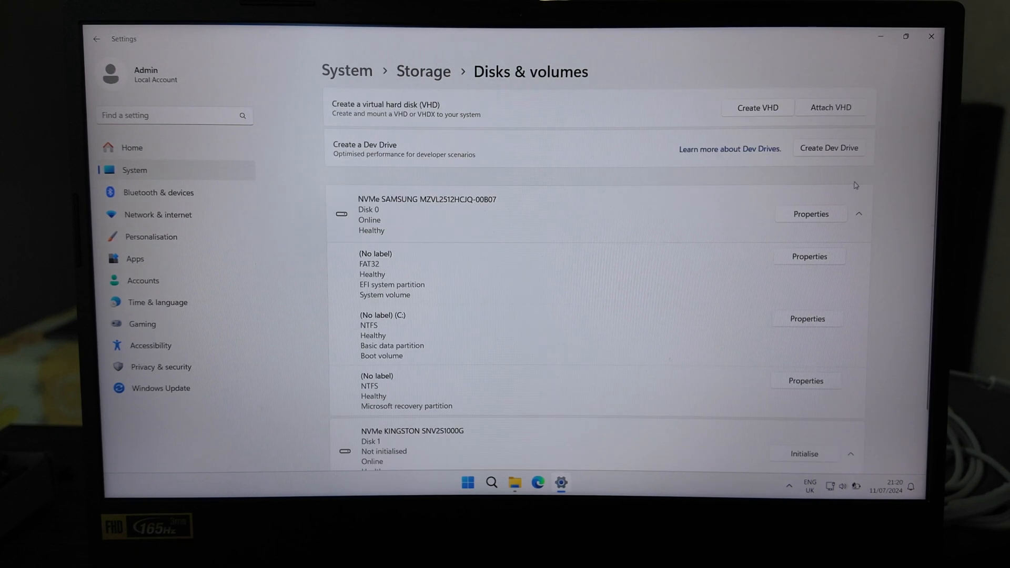
pyautogui.click(857, 213)
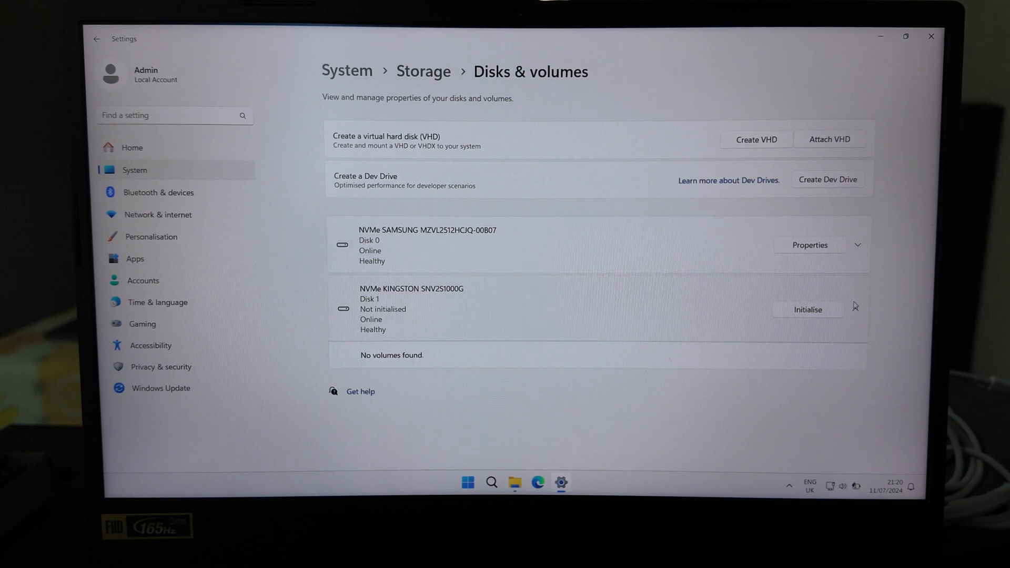
pyautogui.click(856, 310)
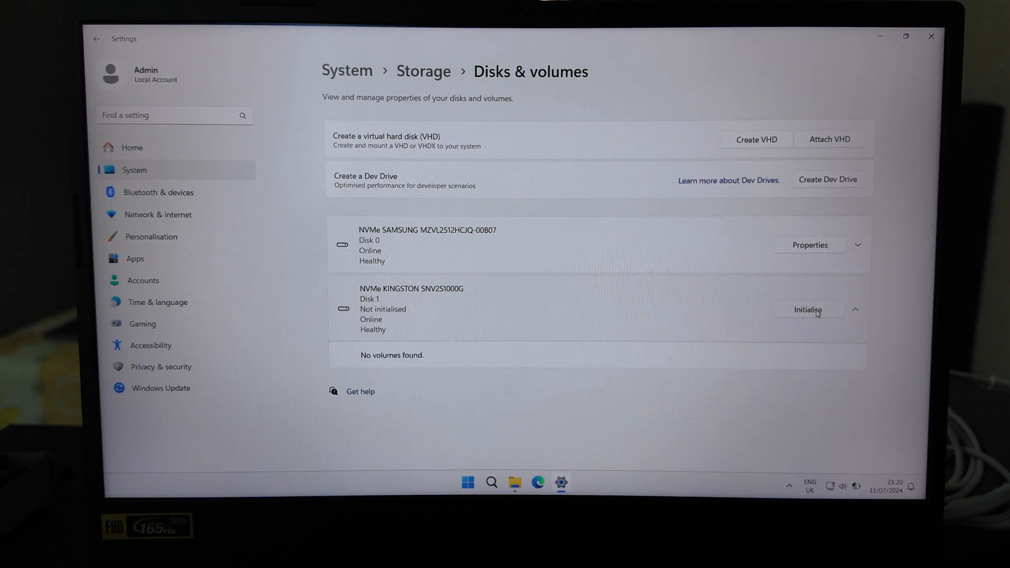
# Initialise the Kingston disk as GPT and create a simple NTFS volume lettered D over its full space.
pyautogui.click(808, 309)
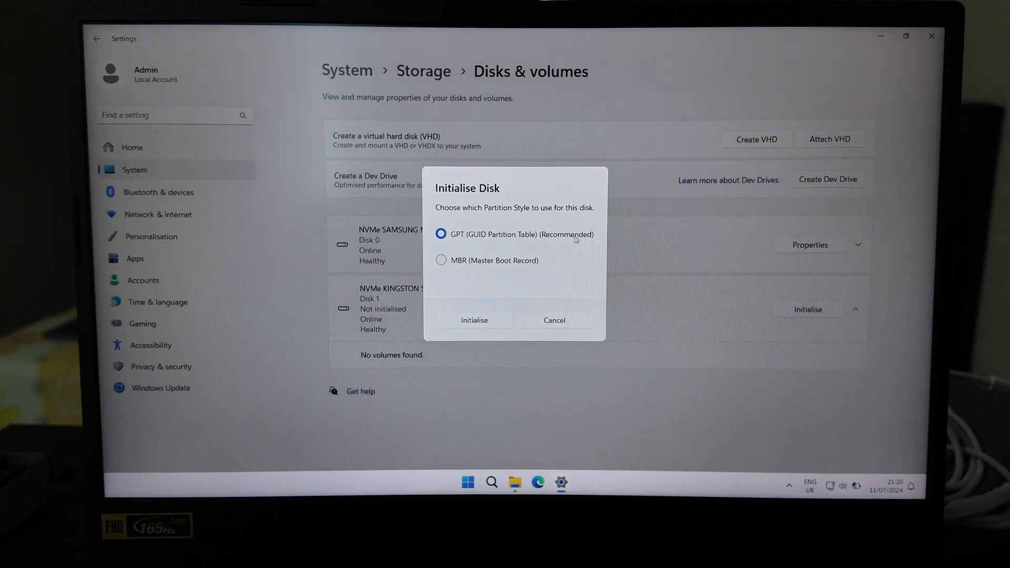
pyautogui.click(474, 319)
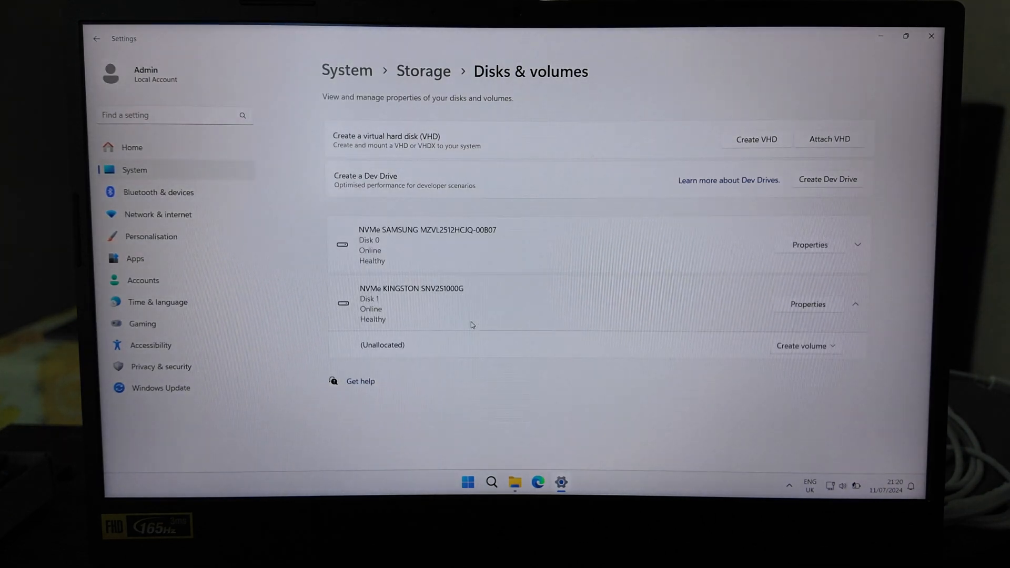
pyautogui.click(855, 304)
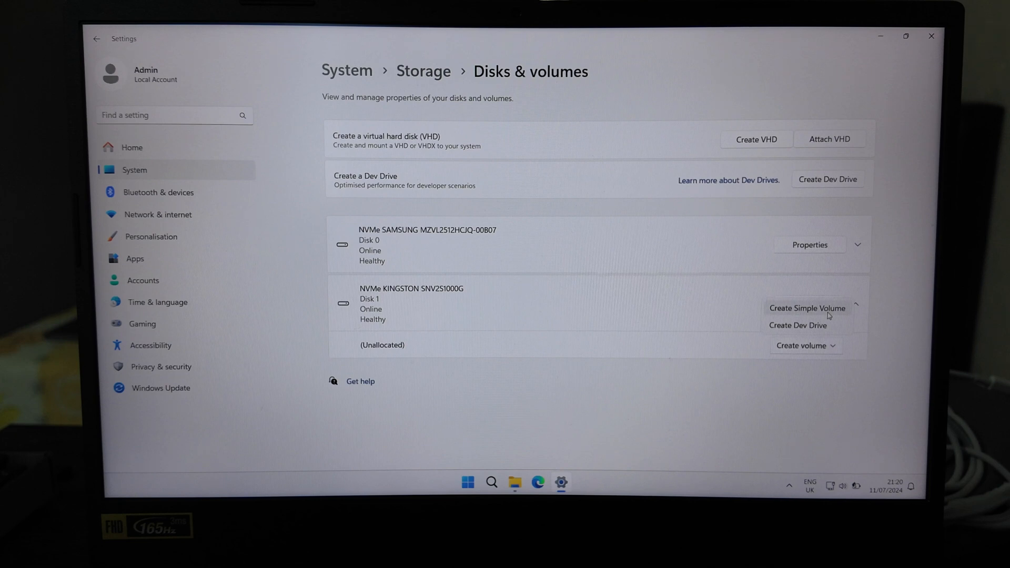
pyautogui.click(807, 308)
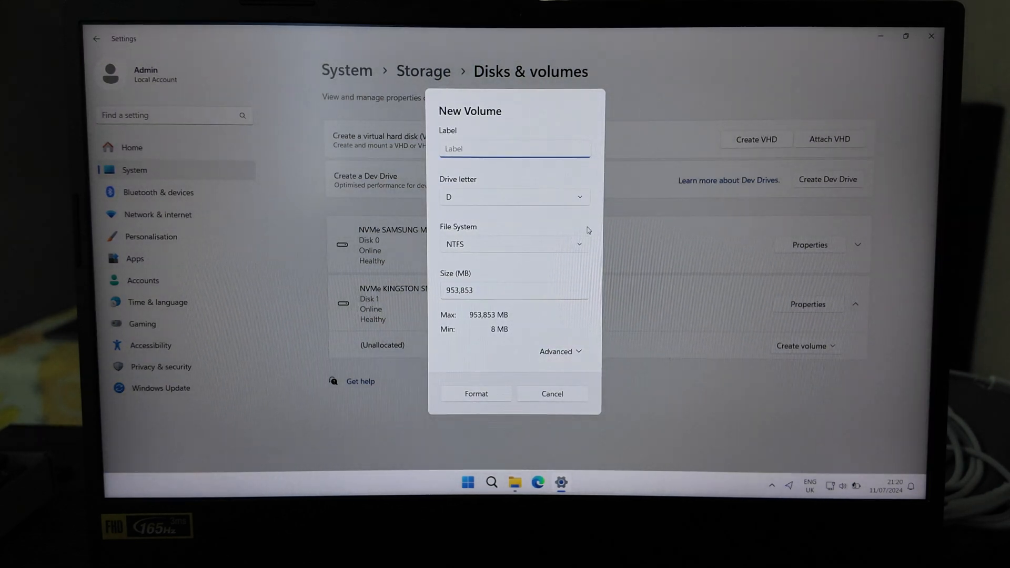
pyautogui.click(551, 394)
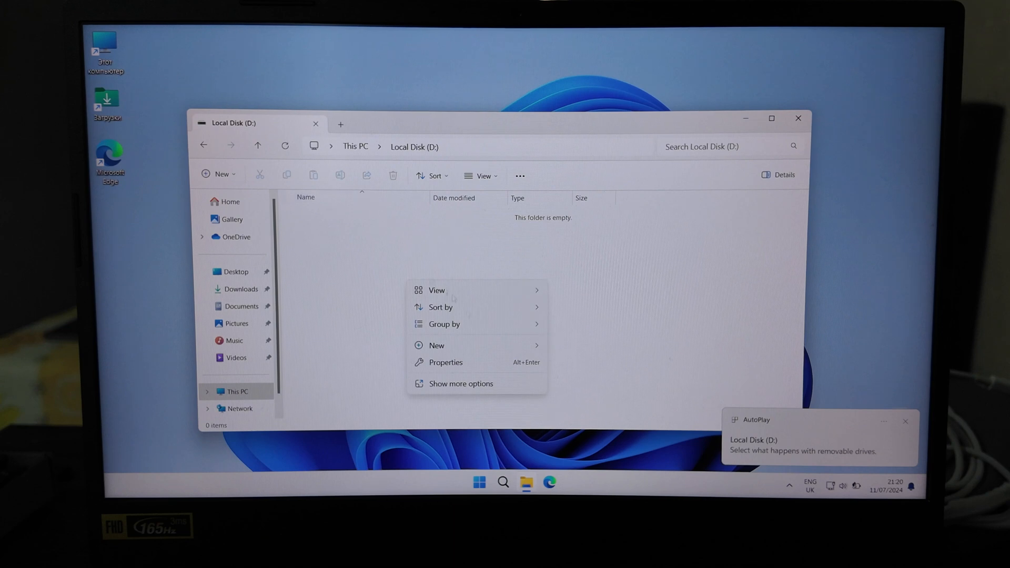
pyautogui.click(444, 372)
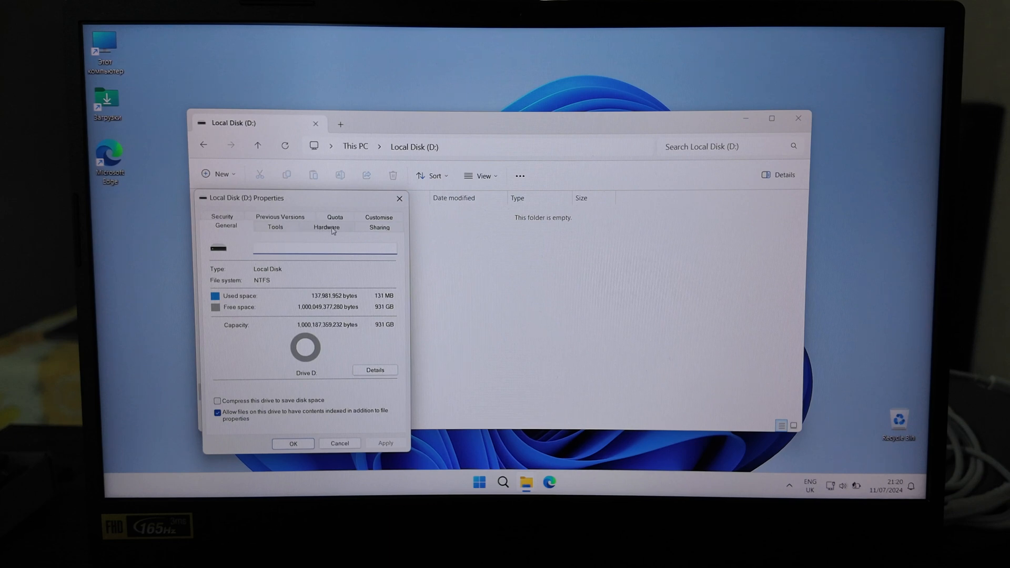
pyautogui.click(326, 226)
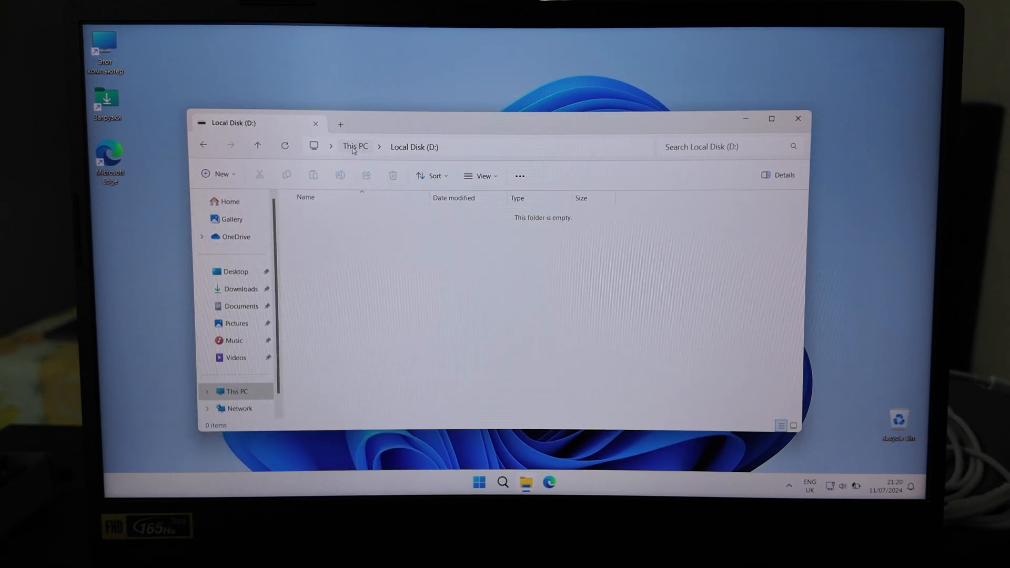
# Return to This PC showing Local Disk (D:) with 931 GB free, then begin restarting the laptop.
pyautogui.click(354, 146)
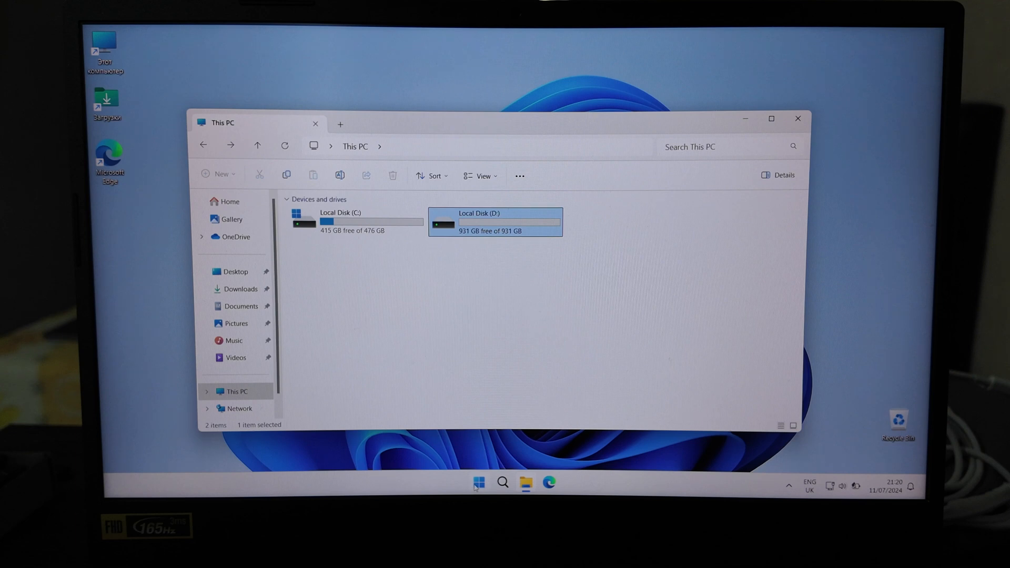
pyautogui.click(478, 482)
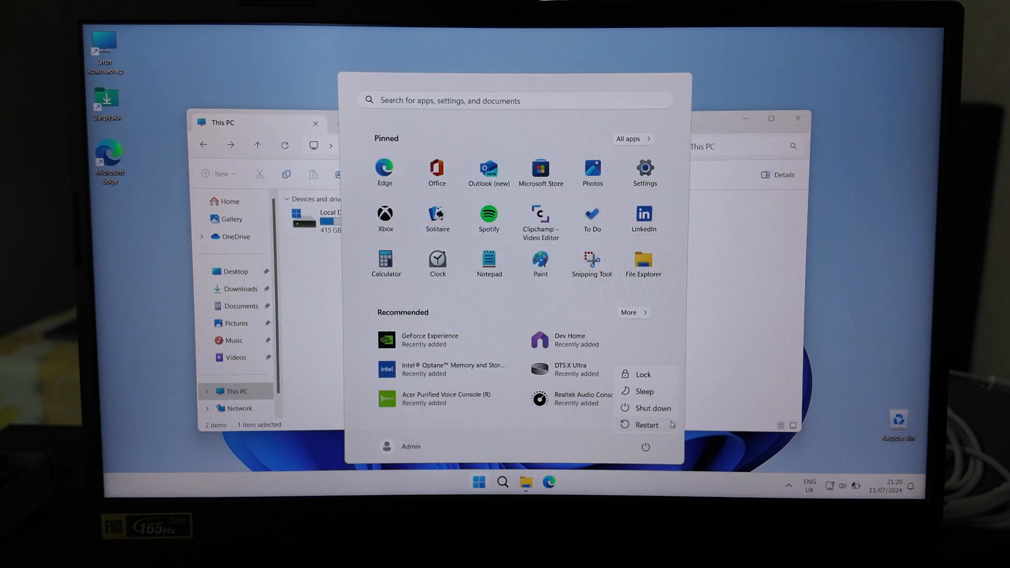